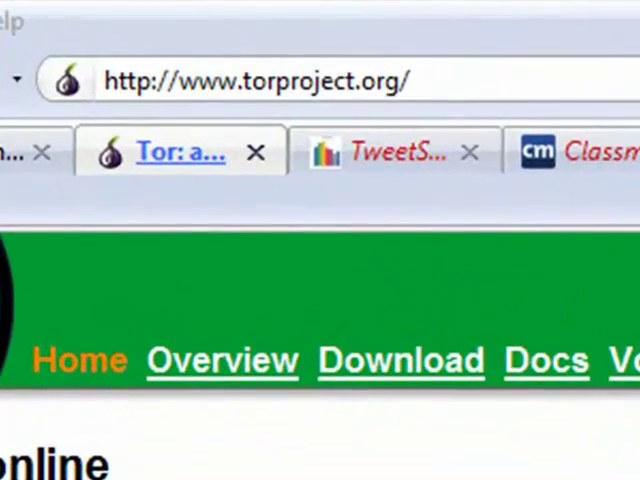
mouse_move(400, 360)
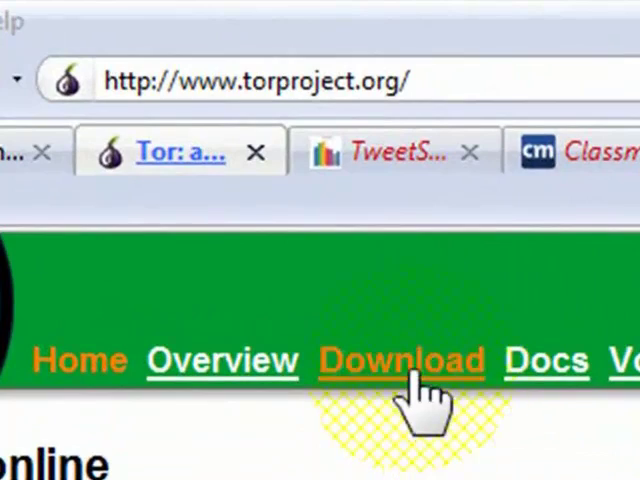
Go to the Tor Project download page and scroll through its Windows and Mac OS X bundles
click(401, 360)
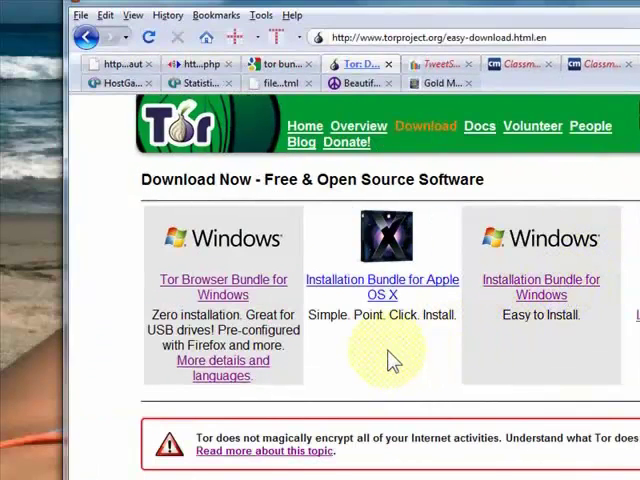
scroll(down, 3)
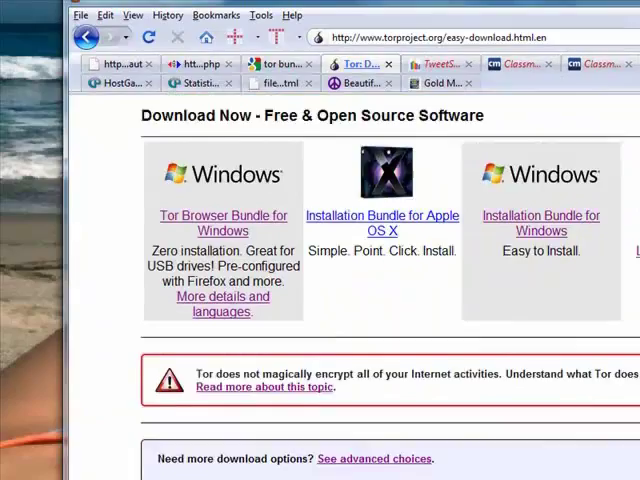
scroll(down, 3)
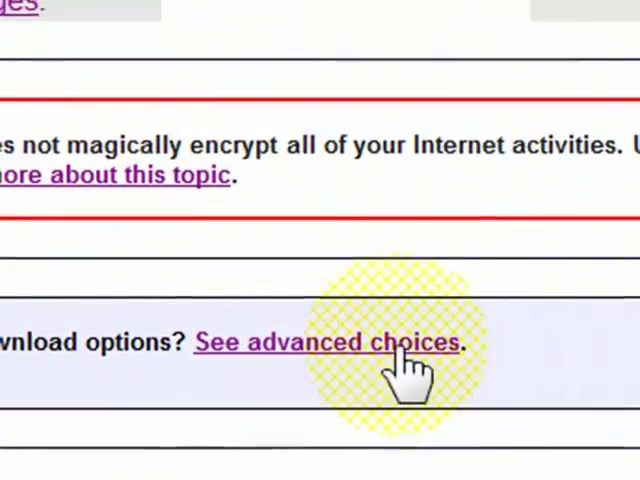
Open 'See advanced choices' and scroll the Windows, Mac and Linux package table
click(328, 342)
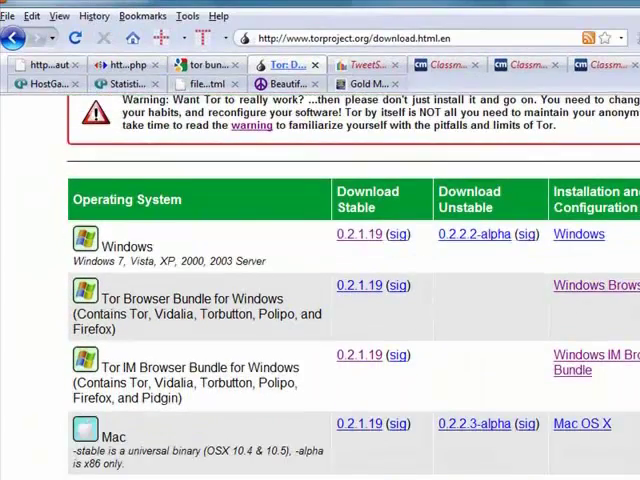
scroll(down, 3)
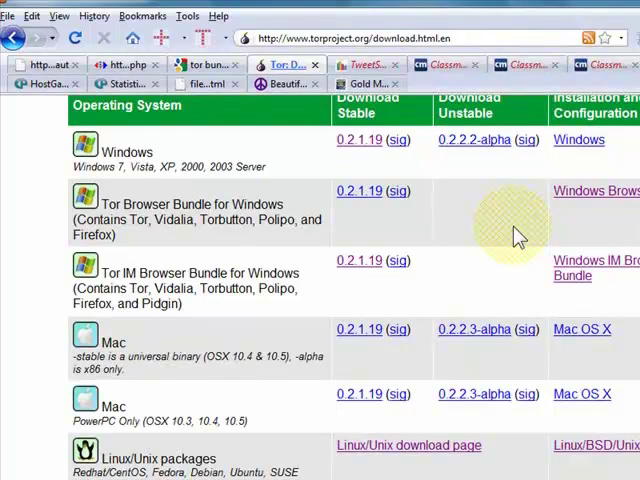
mouse_move(300, 418)
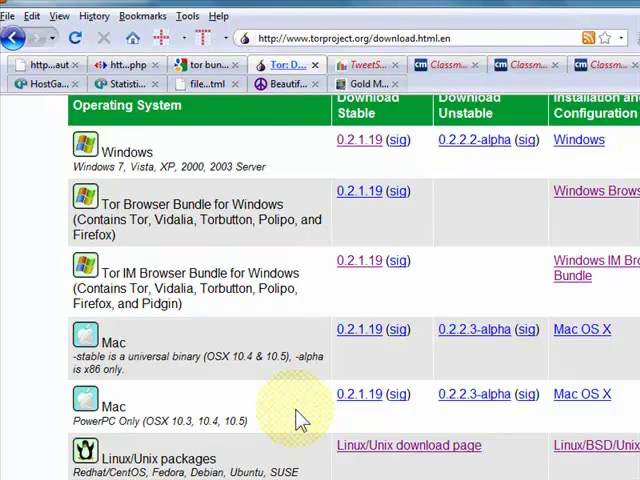
mouse_move(503, 380)
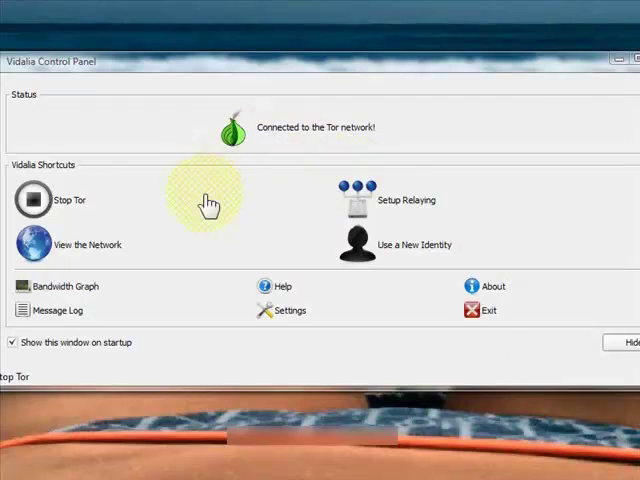
mouse_move(280, 140)
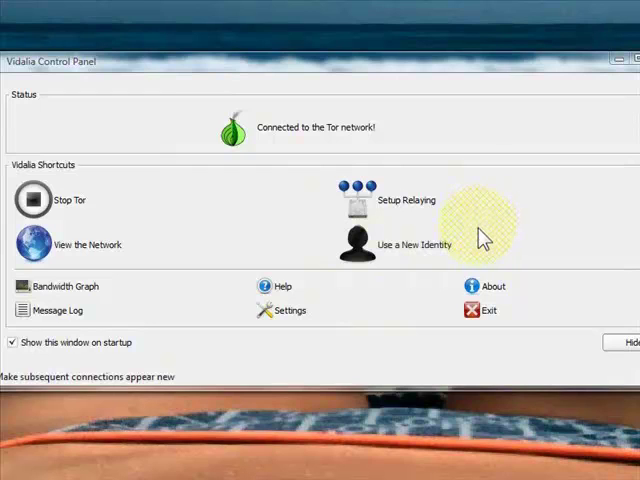
mouse_move(170, 375)
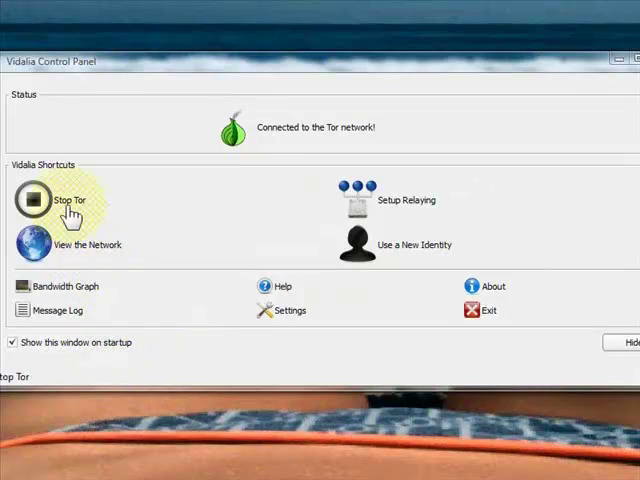
mouse_move(107, 256)
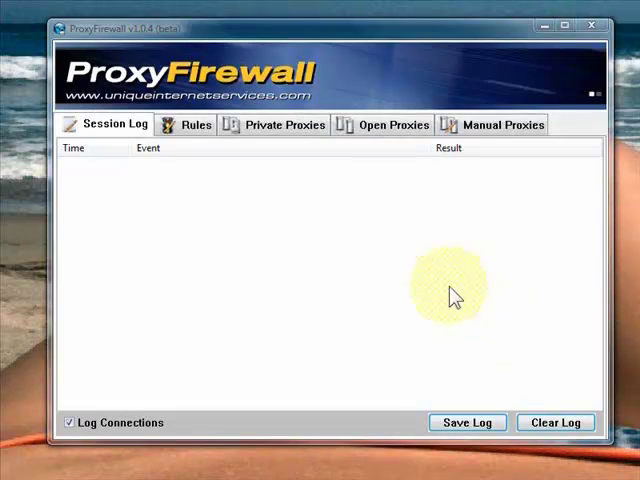
mouse_move(265, 160)
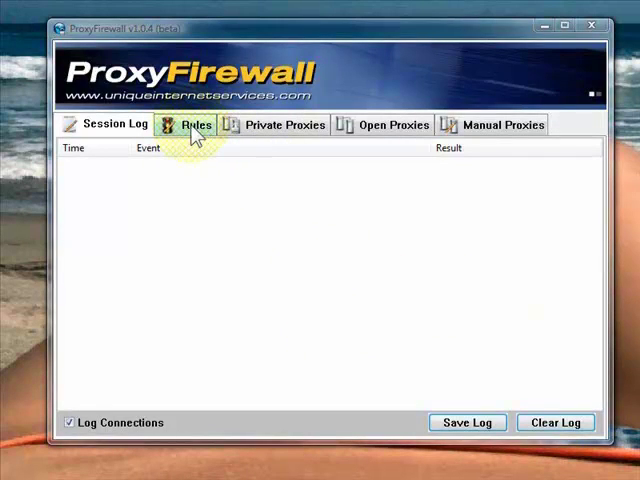
View the Rules list showing Tor and Flaming Bird on the SOCKS proxy, then the SOCKS proxy list
click(196, 124)
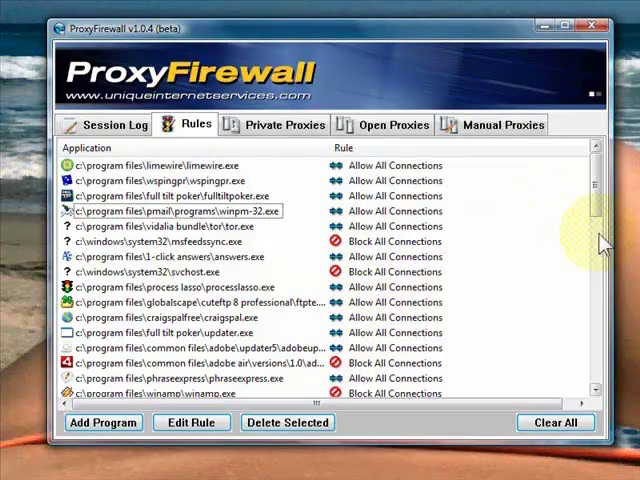
scroll(down, 3)
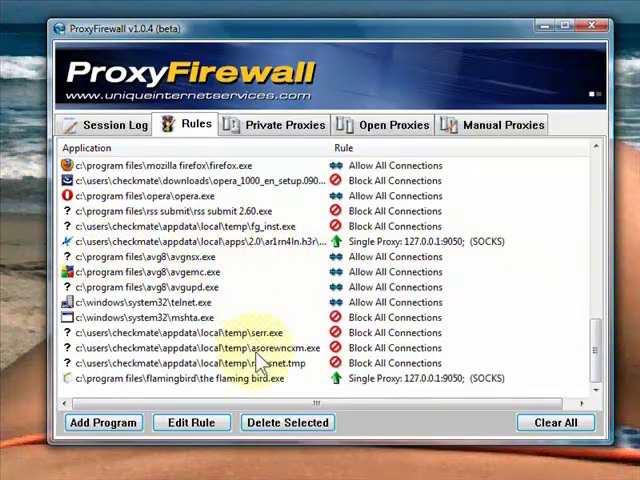
mouse_move(222, 390)
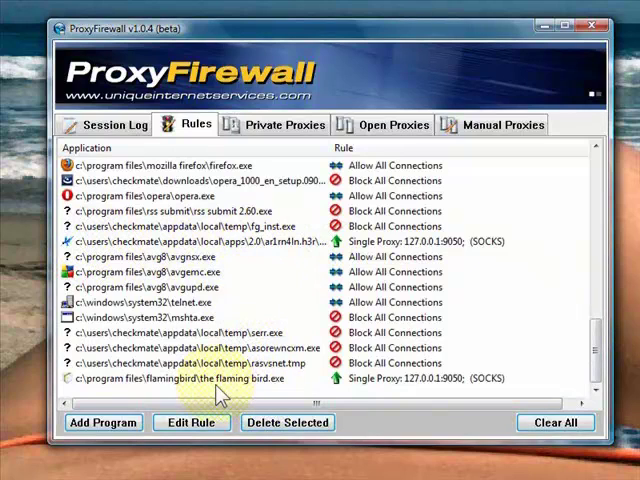
mouse_move(530, 378)
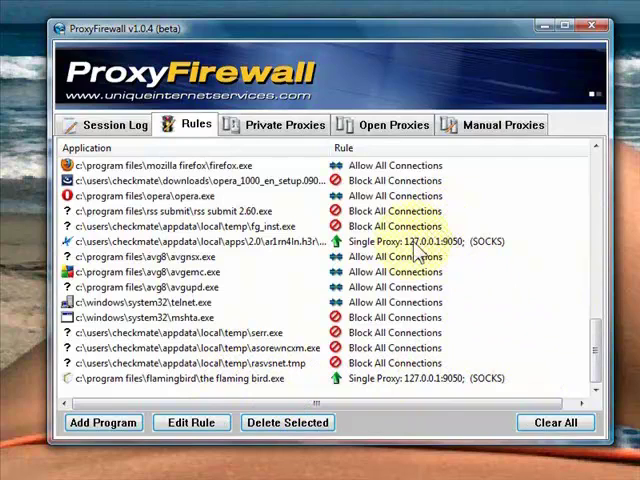
click(392, 124)
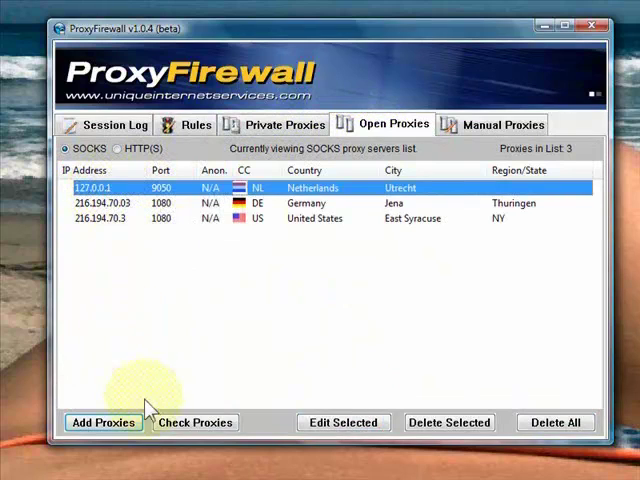
Add SOCKS5 proxy 127.0.0.1 on port 9050 to the open proxies list
click(102, 422)
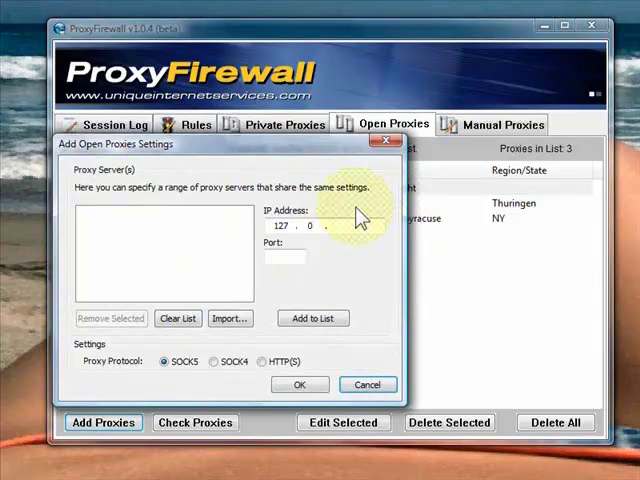
text(0 . 1)
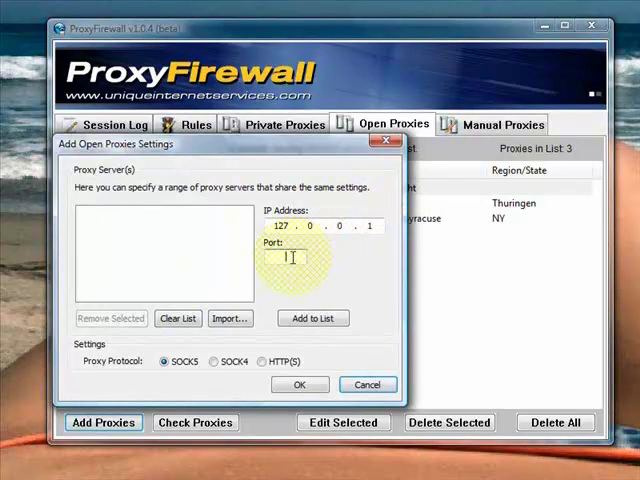
text(9050)
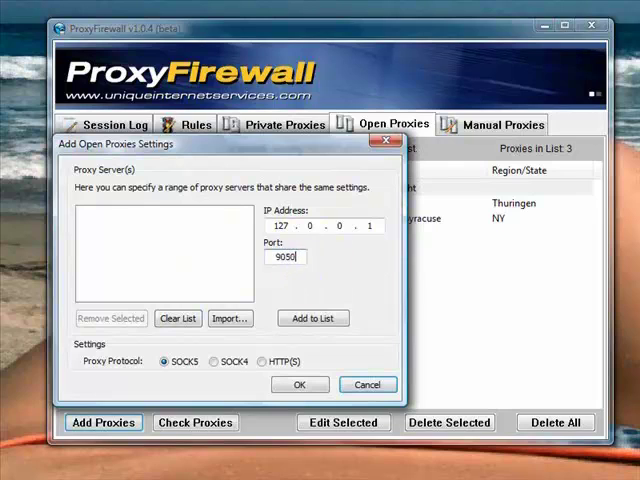
click(313, 318)
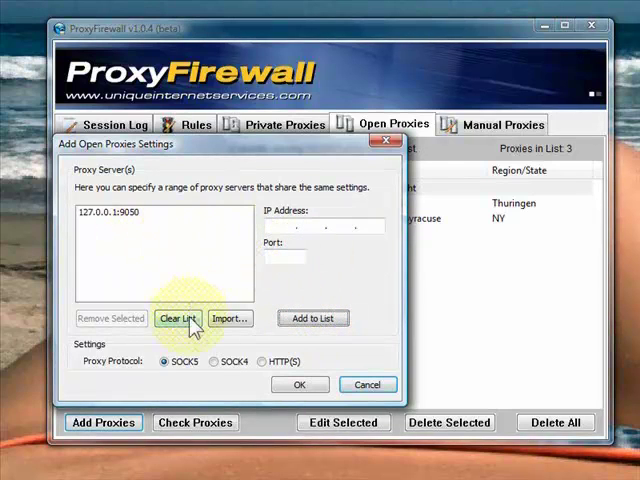
mouse_move(299, 385)
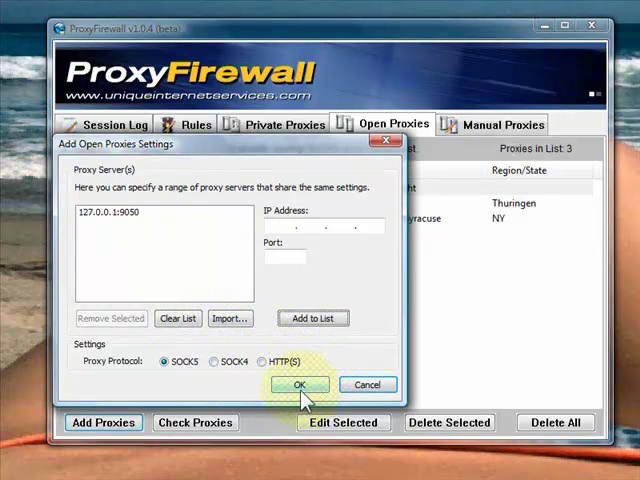
click(297, 385)
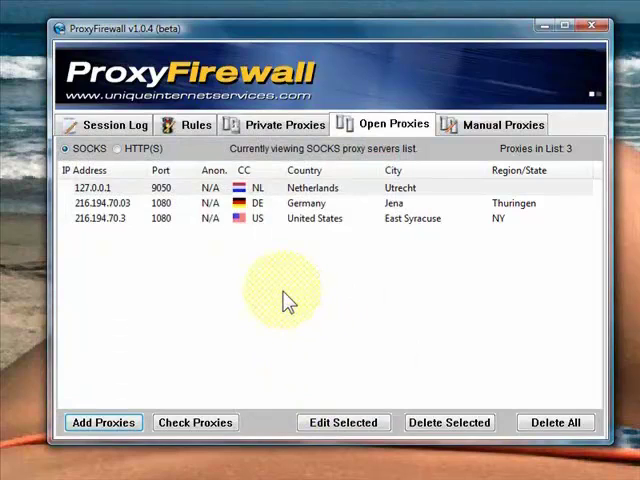
mouse_move(120, 195)
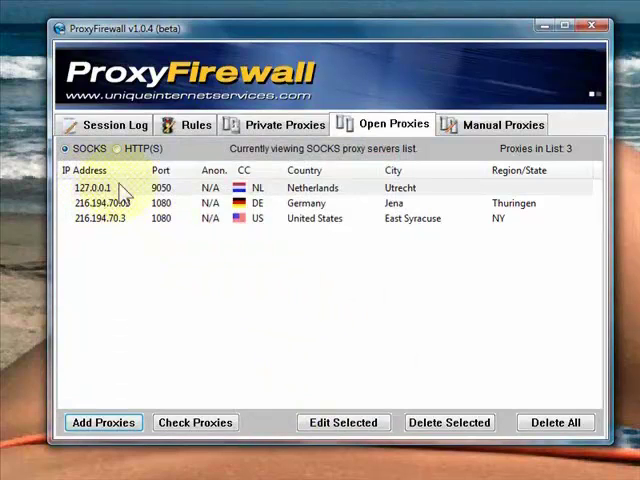
click(277, 270)
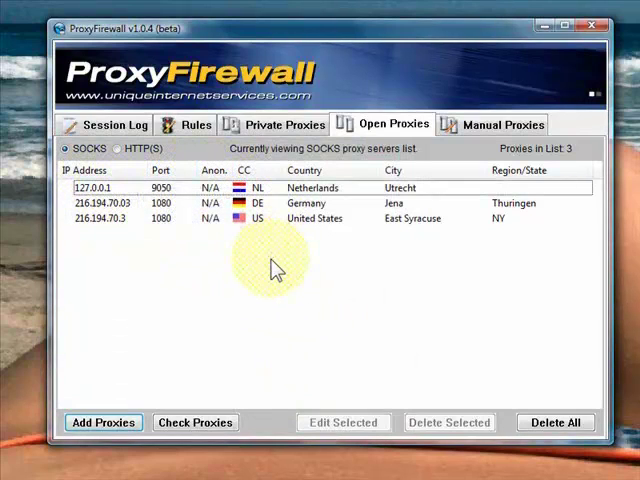
mouse_move(280, 280)
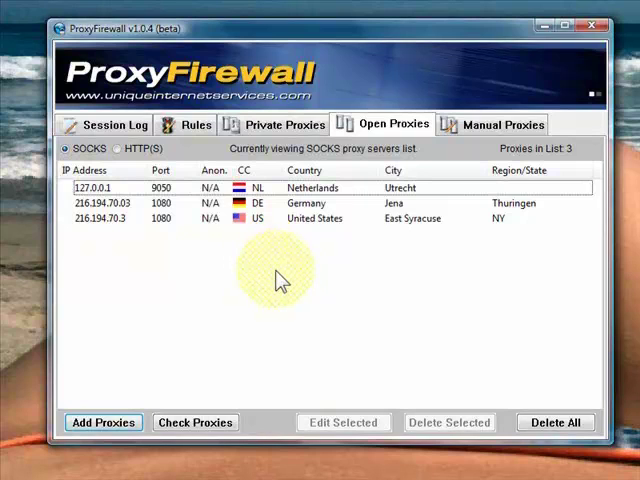
click(194, 124)
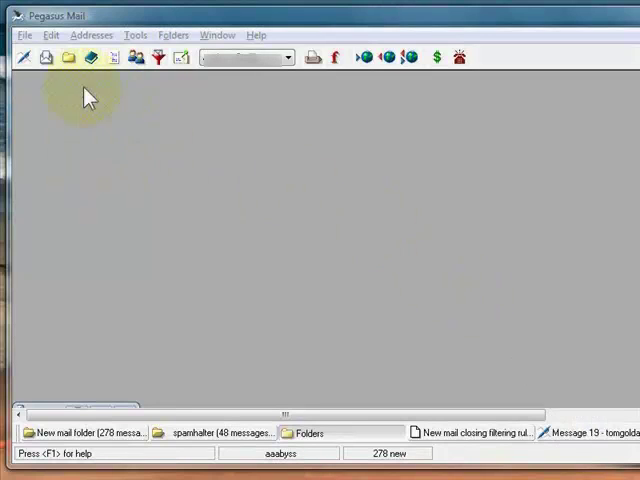
mouse_move(412, 57)
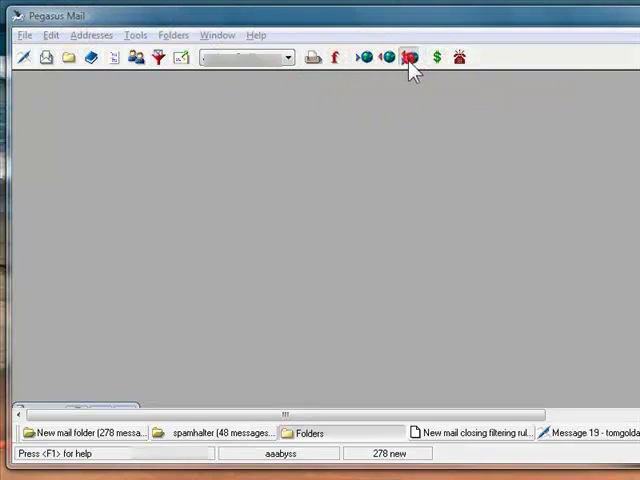
Check mail in Pegasus Mail and choose Use Proxy Server for winpm-32.exe's connection
click(410, 57)
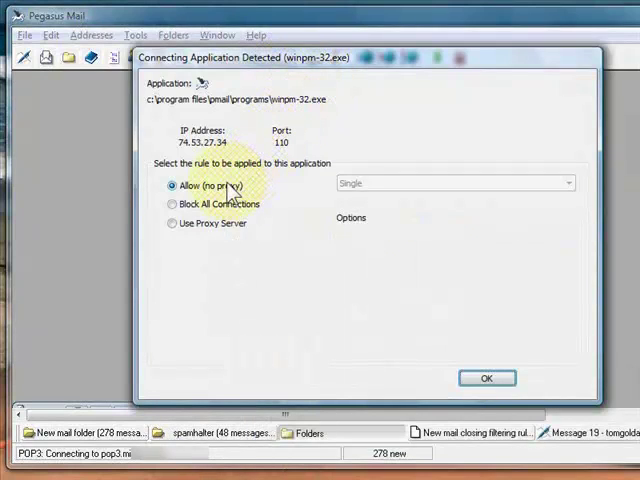
mouse_move(212, 203)
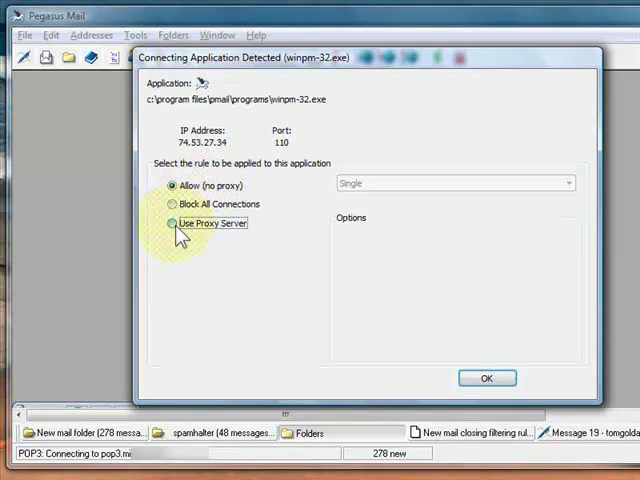
click(174, 223)
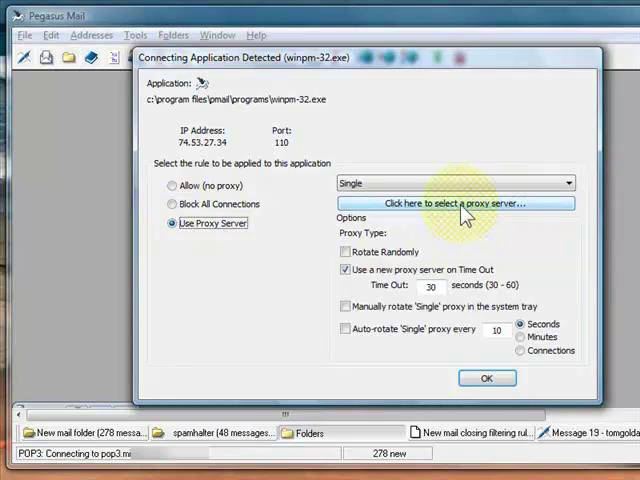
Select SOCKS proxy 127.0.0.1:9050 under Open Proxies and apply it to the mail connection
click(455, 203)
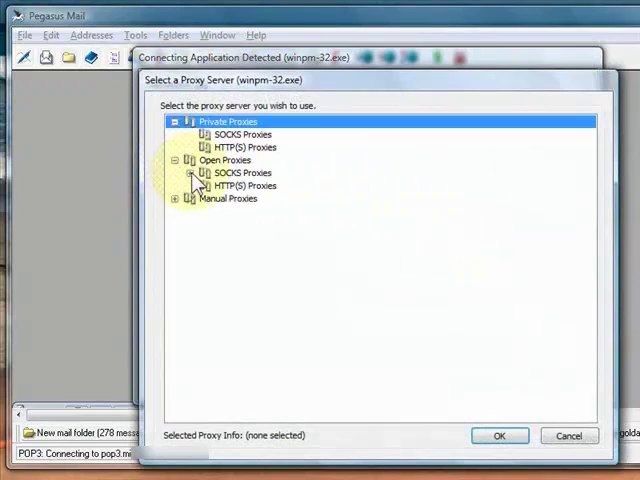
click(190, 172)
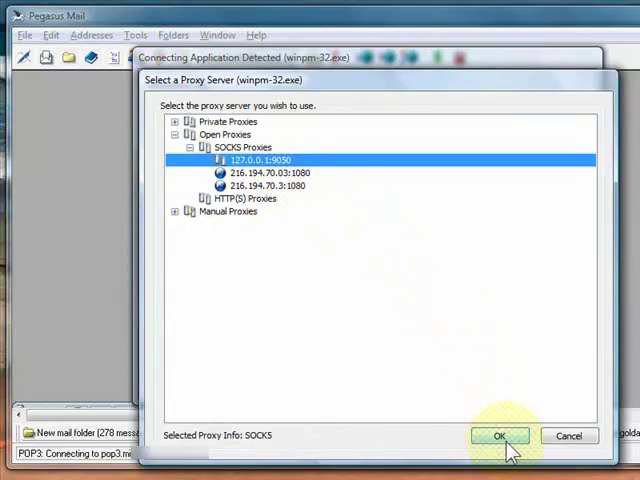
click(500, 435)
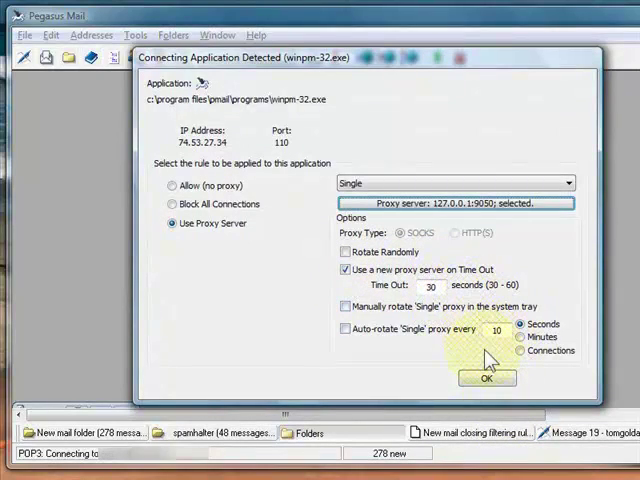
click(487, 378)
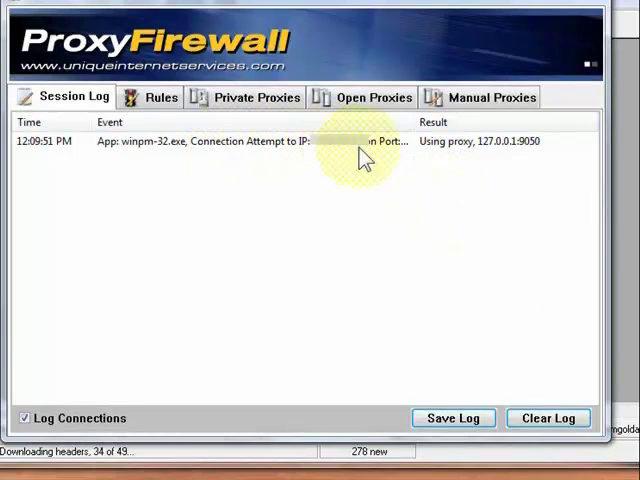
mouse_move(515, 165)
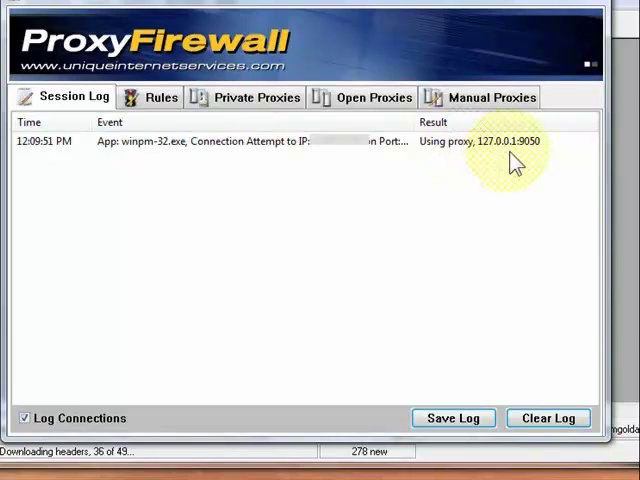